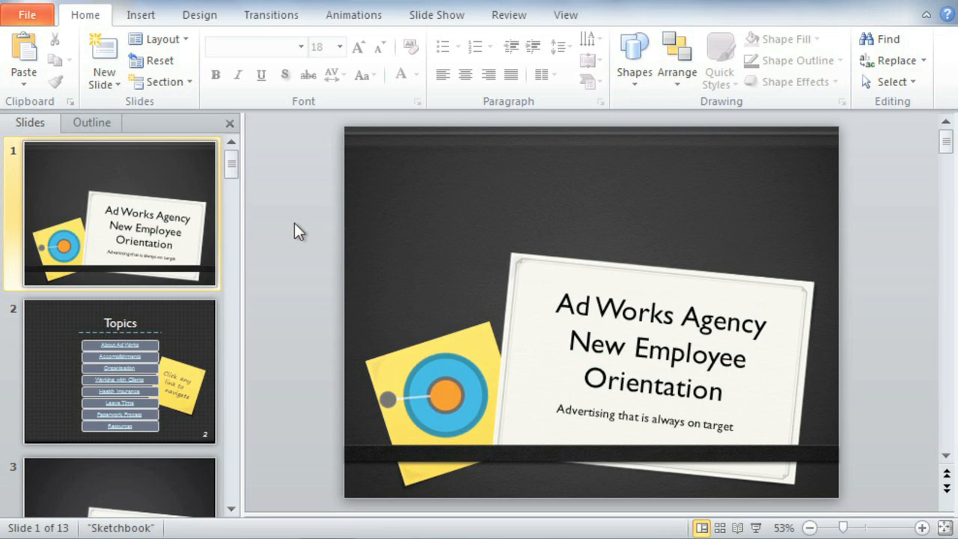
pyautogui.moveTo(290, 201)
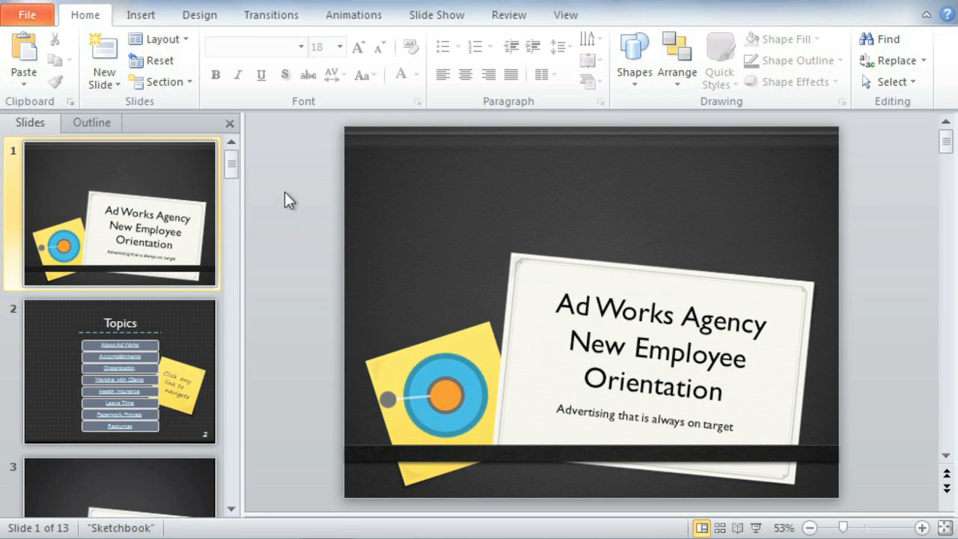
# Show the Insert ribbon commands with the orientation deck's title slide selected.
pyautogui.click(141, 15)
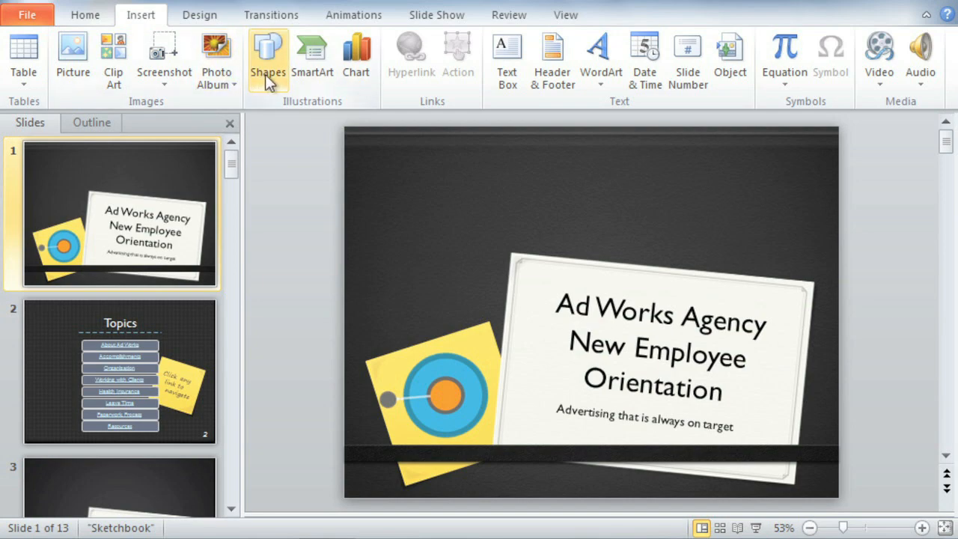
# Browse the Shapes gallery down to the Action Buttons for a Forward/Next button.
pyautogui.click(266, 57)
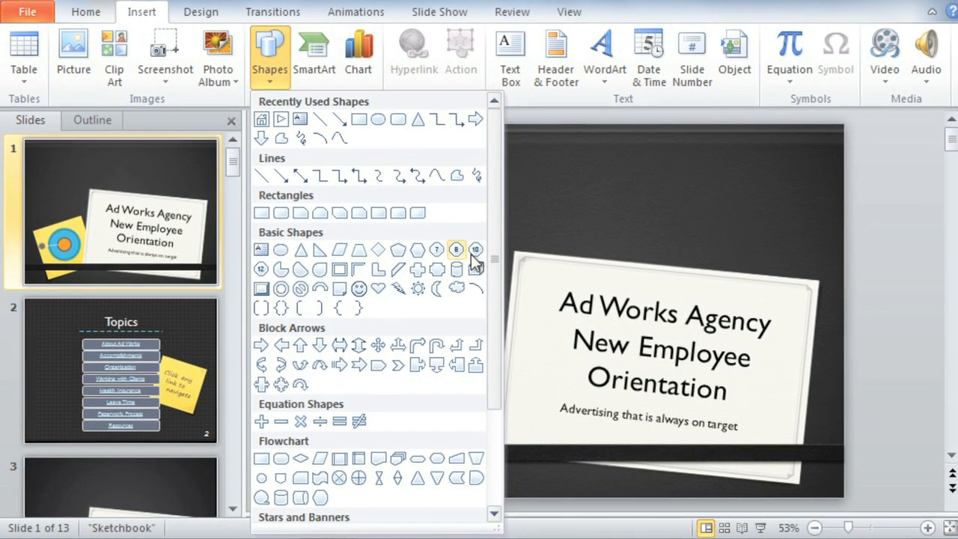
pyautogui.scroll(-3)
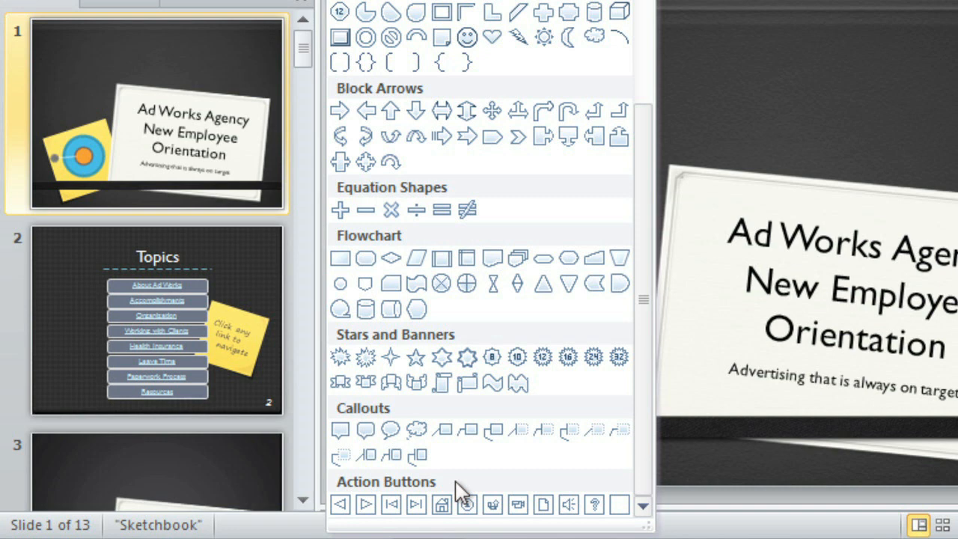
pyautogui.moveTo(461, 485)
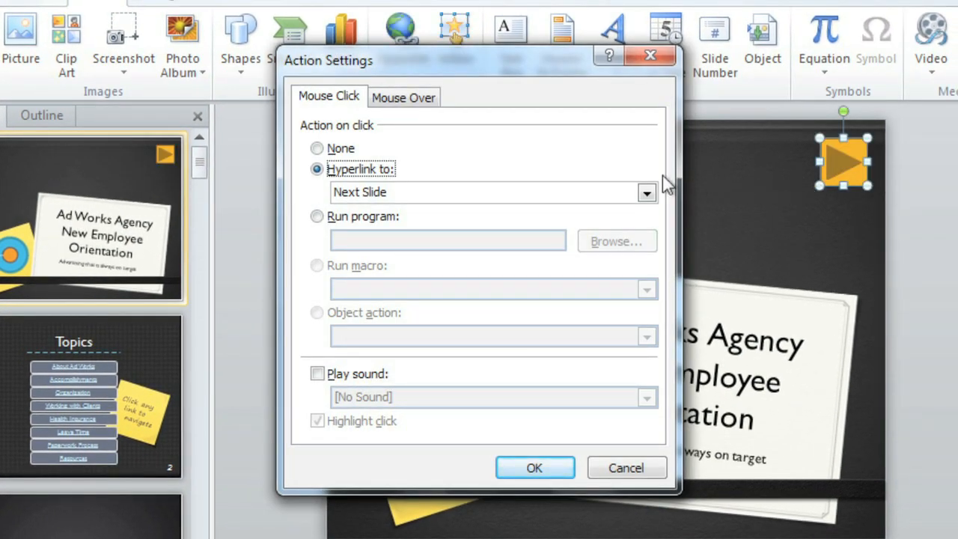
pyautogui.moveTo(571, 164)
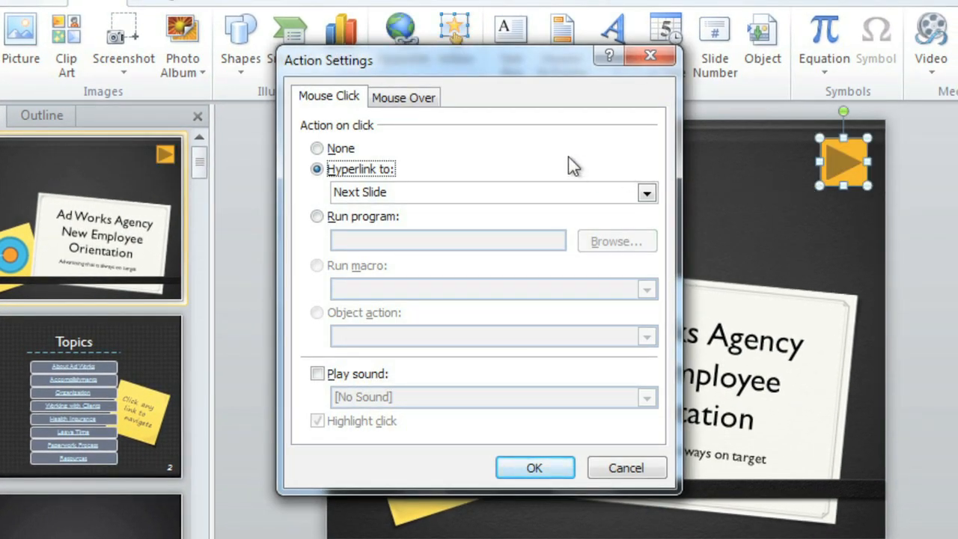
pyautogui.moveTo(468, 166)
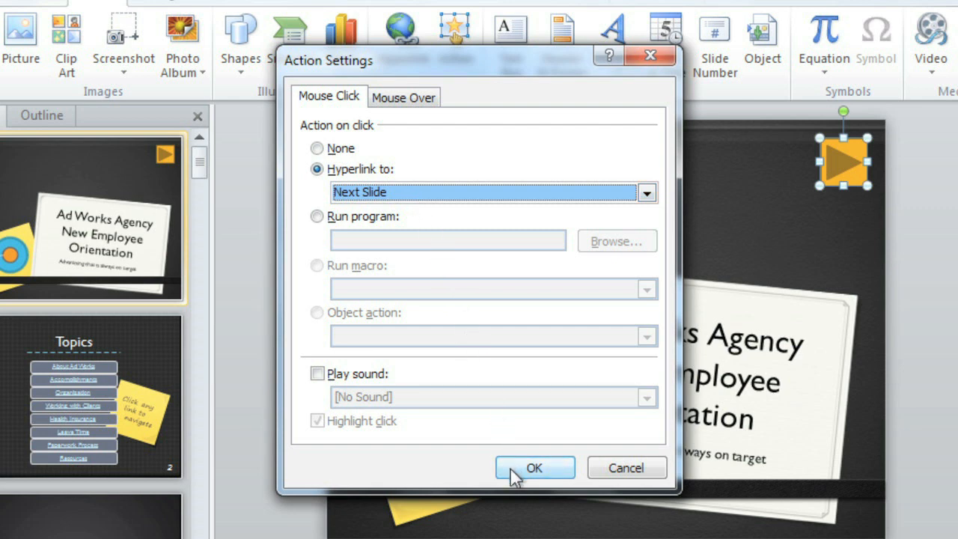
# Confirm the Forward action button hyperlinks to Next Slide in Action Settings.
pyautogui.click(534, 467)
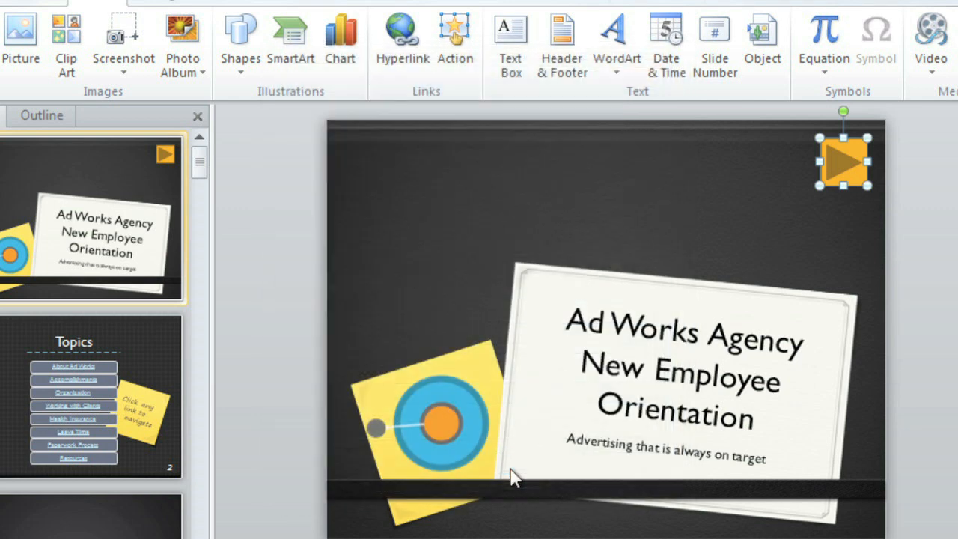
pyautogui.moveTo(518, 388)
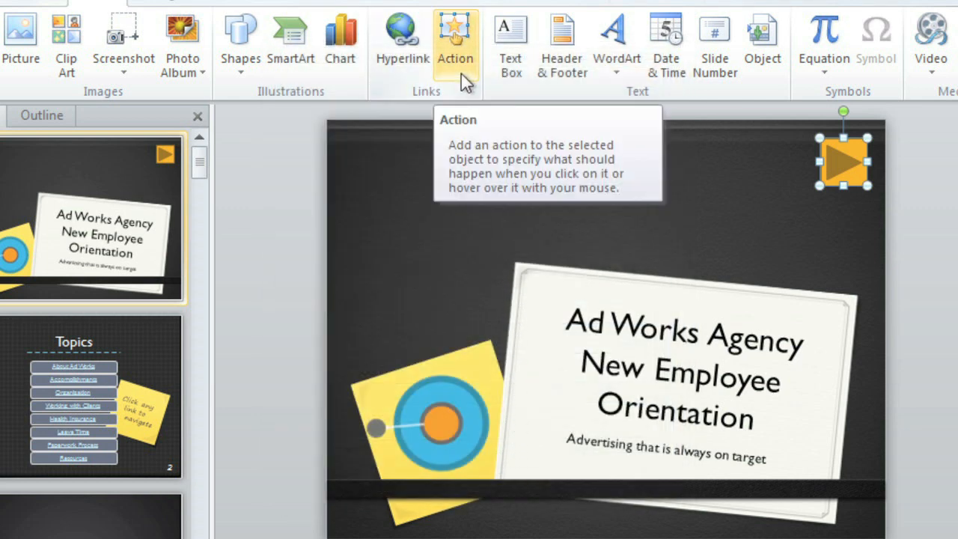
# Give the action button a Drum Roll sound on Mouse Over, keeping its Next Slide link.
pyautogui.click(455, 30)
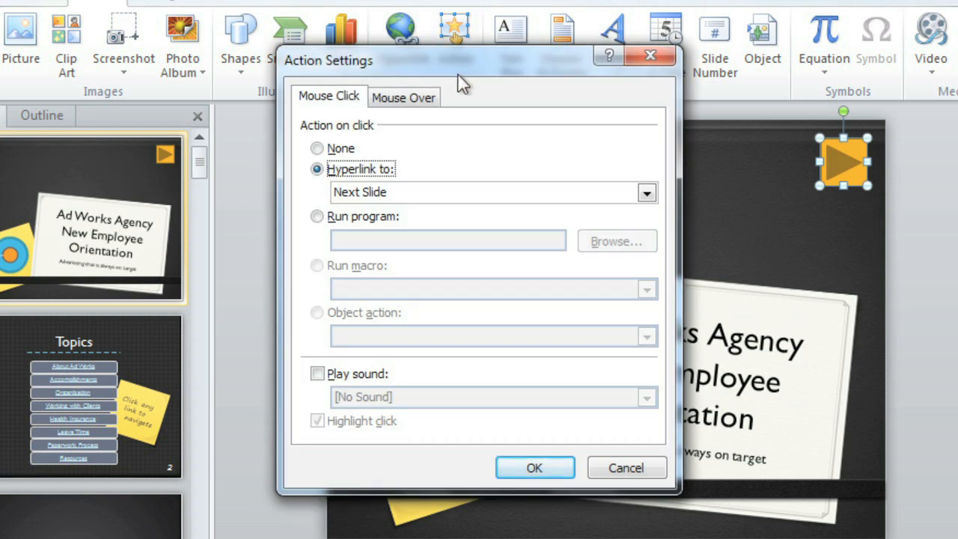
pyautogui.click(403, 95)
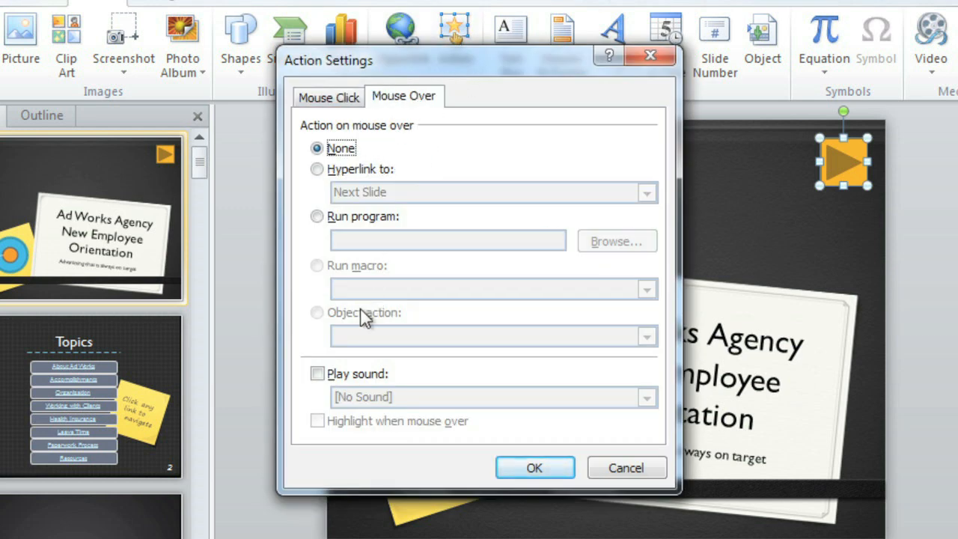
pyautogui.click(316, 374)
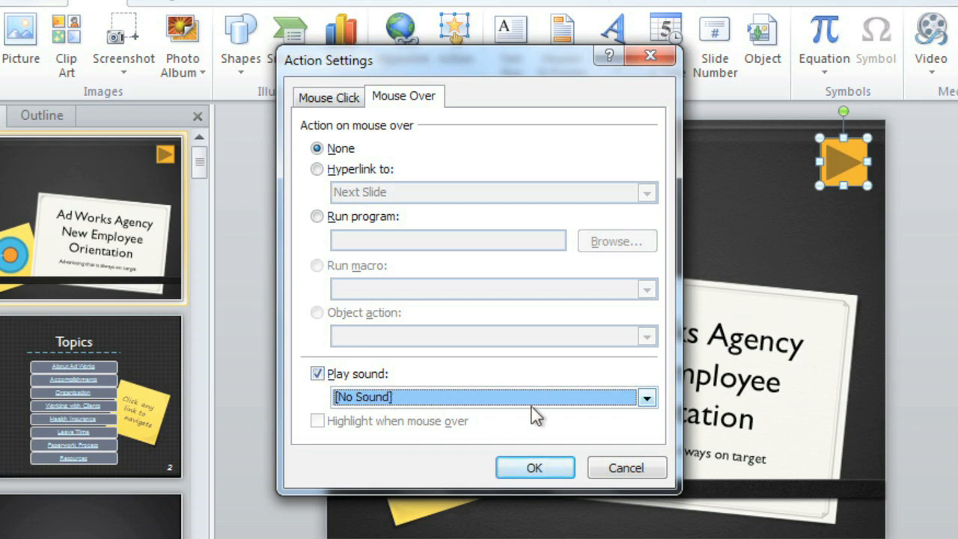
pyautogui.click(646, 398)
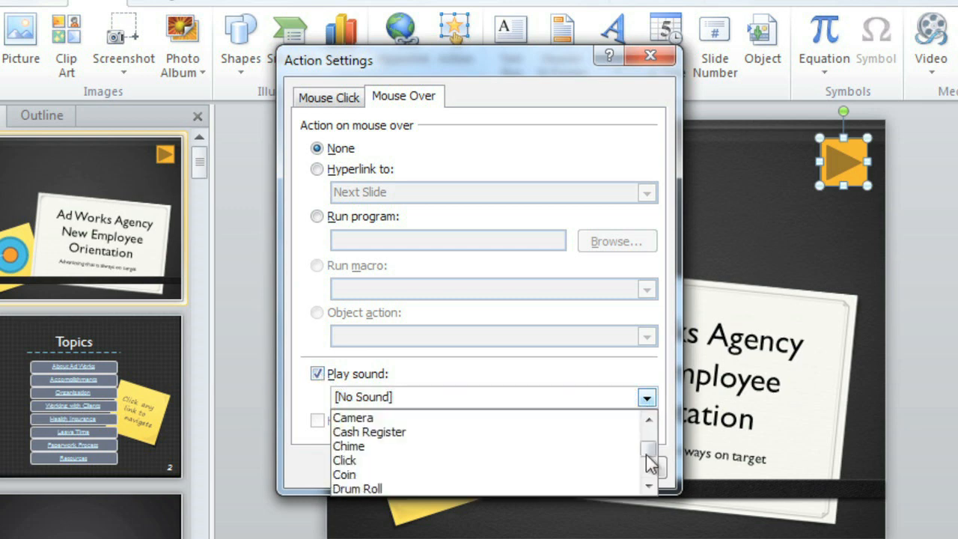
pyautogui.click(354, 491)
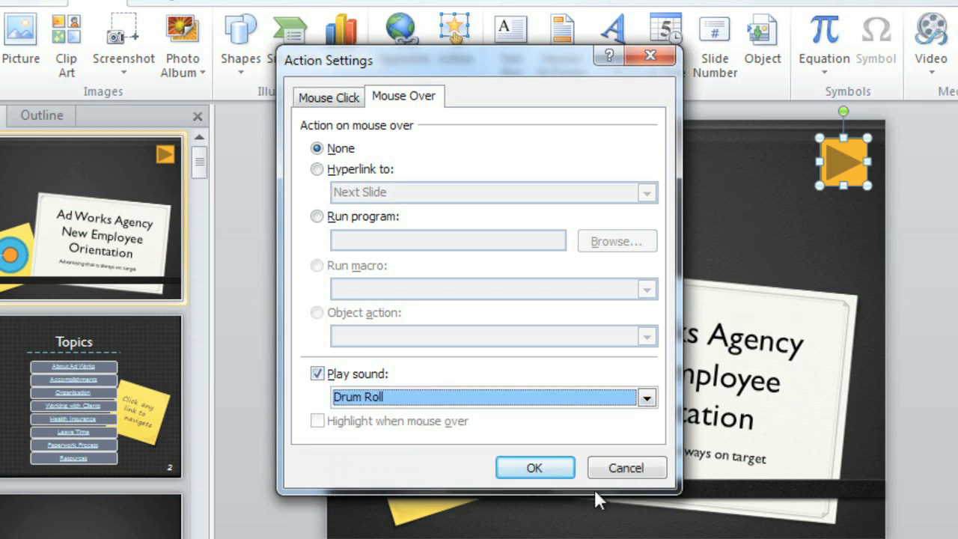
pyautogui.click(533, 467)
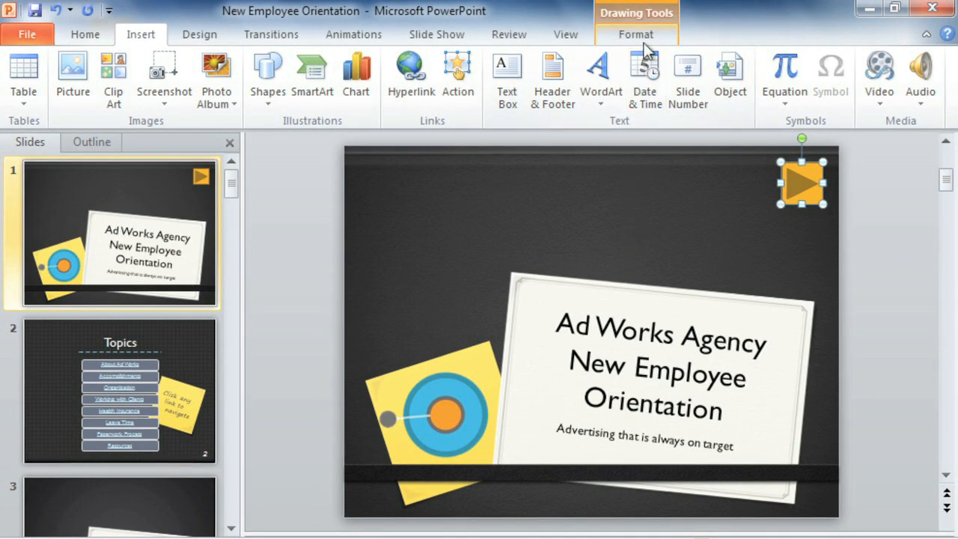
# Browse the button's Shape Styles, then show the Change Shape alternatives under Edit Shape.
pyautogui.click(634, 33)
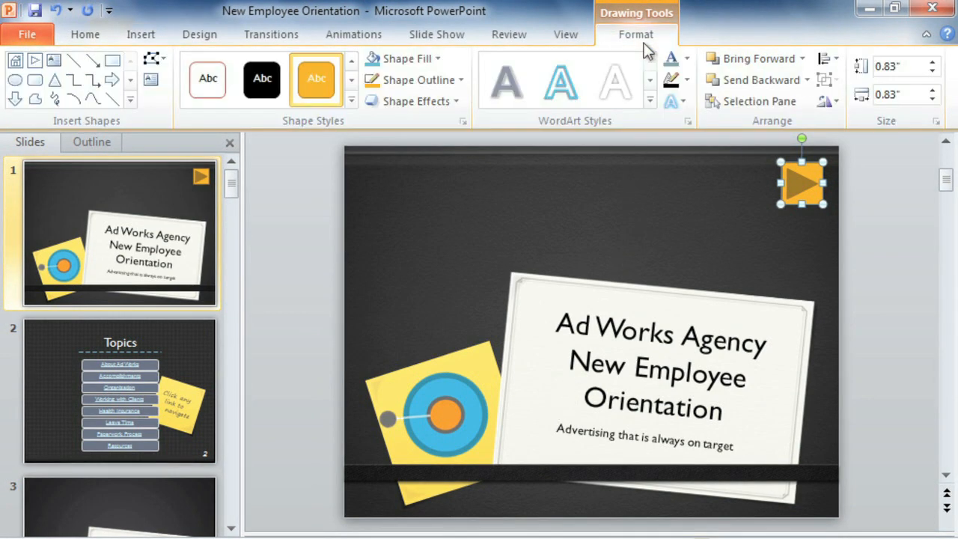
pyautogui.moveTo(352, 102)
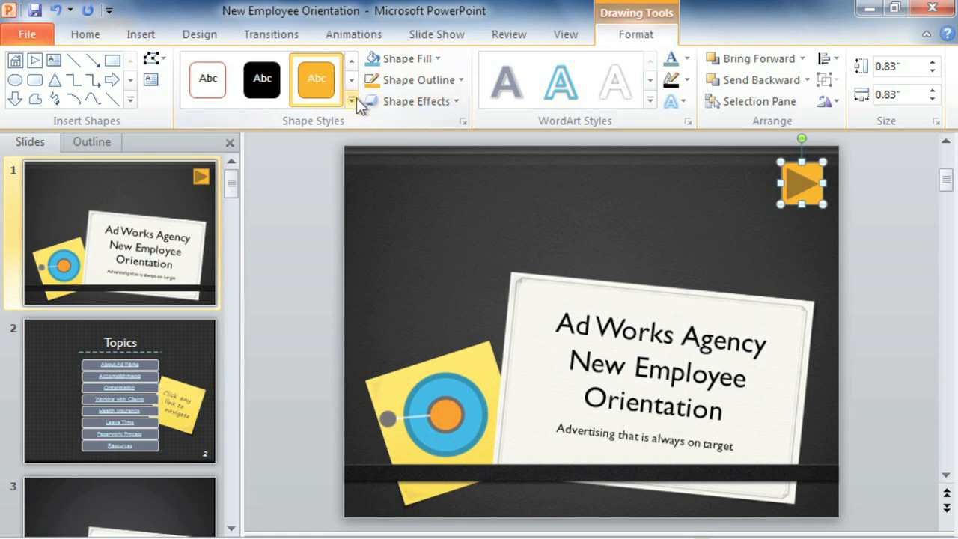
pyautogui.click(353, 99)
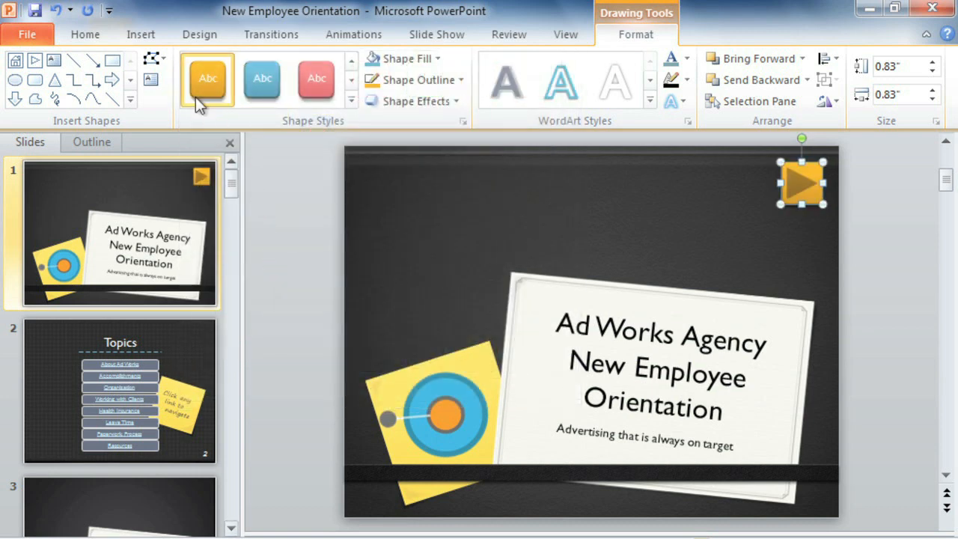
pyautogui.click(149, 60)
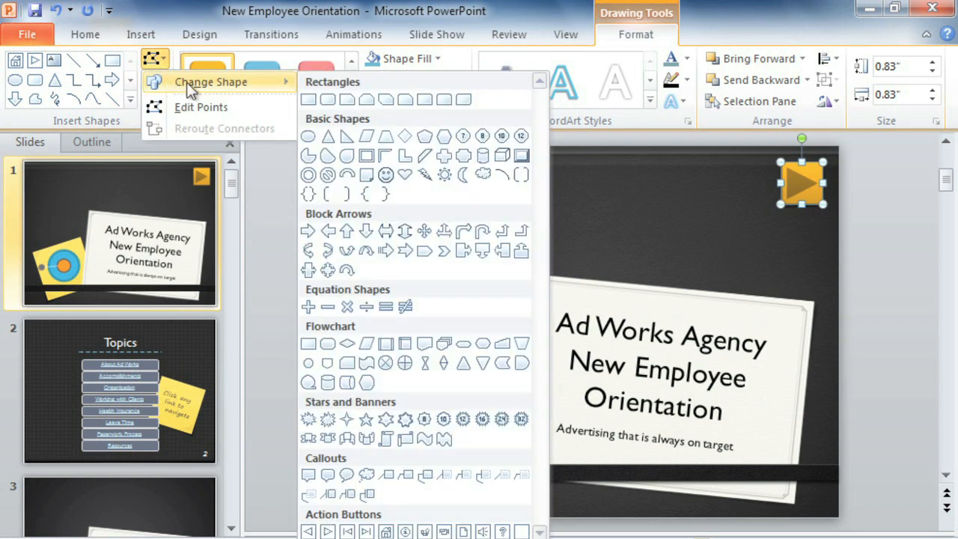
pyautogui.moveTo(309, 230)
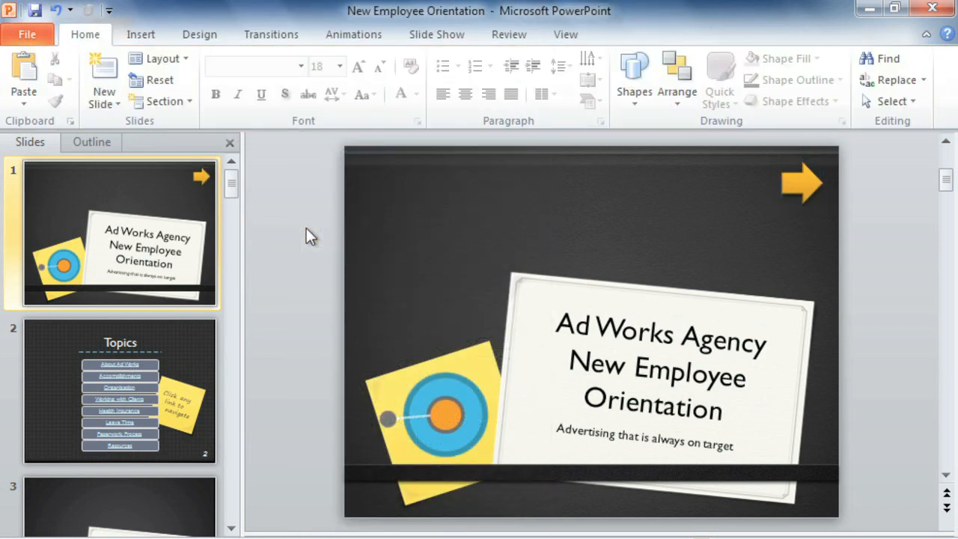
pyautogui.moveTo(281, 258)
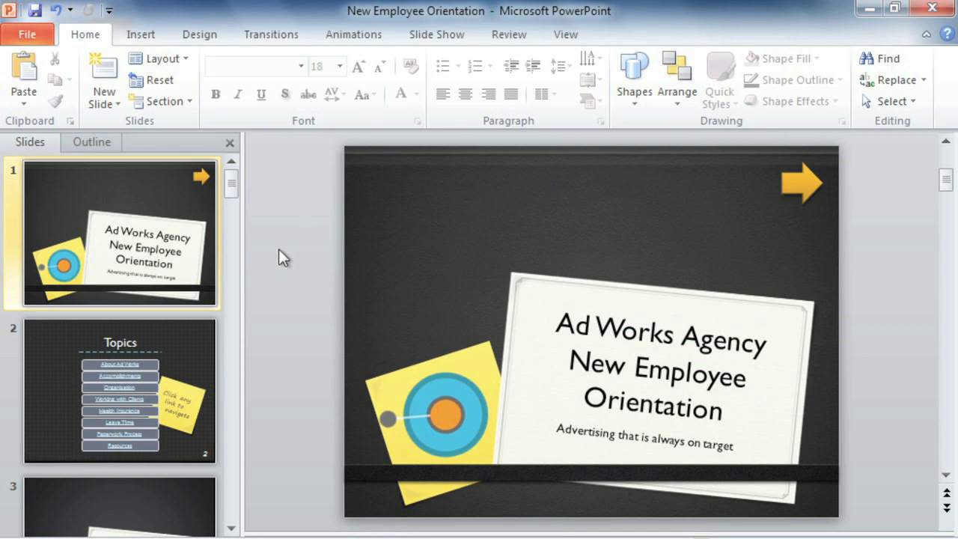
pyautogui.moveTo(186, 339)
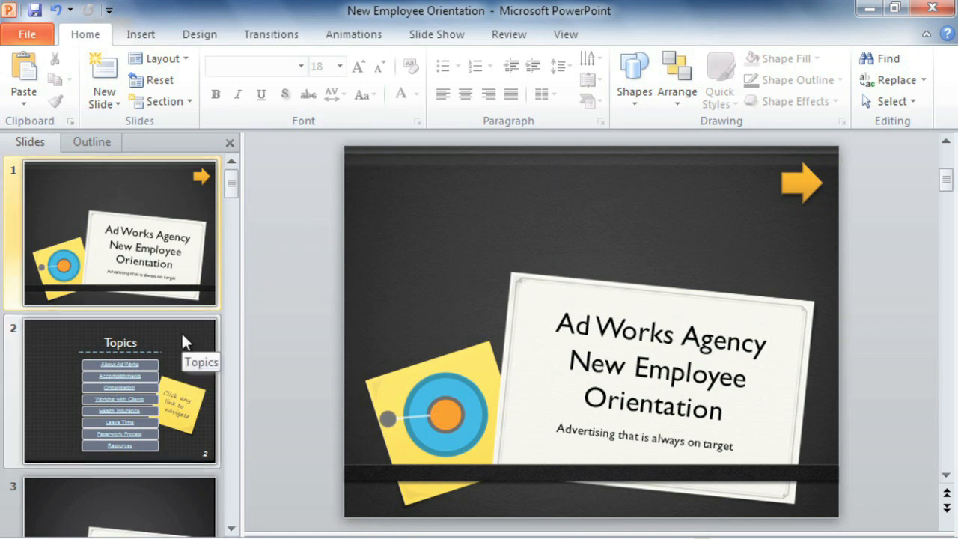
# Go to slide 2 (Topics) and switch into Slide Master view.
pyautogui.click(120, 389)
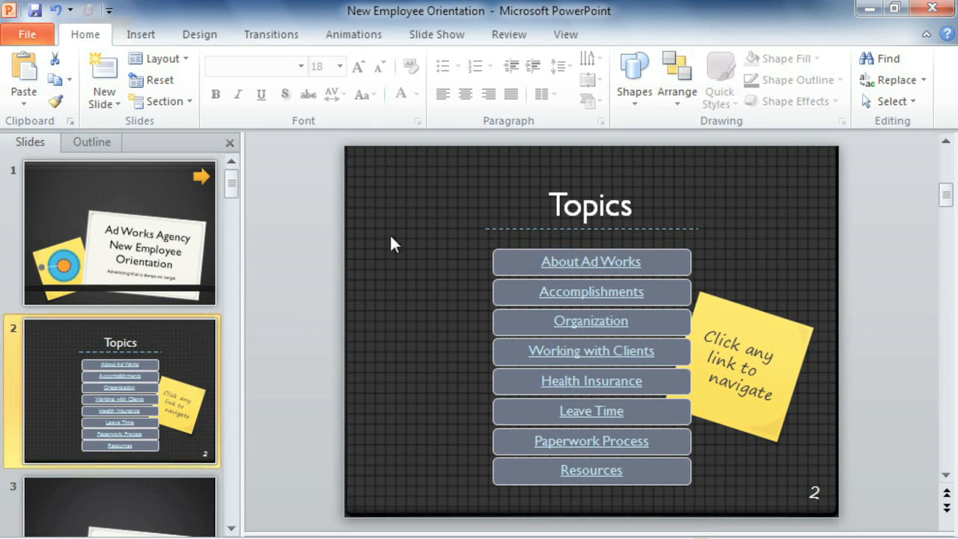
pyautogui.click(565, 33)
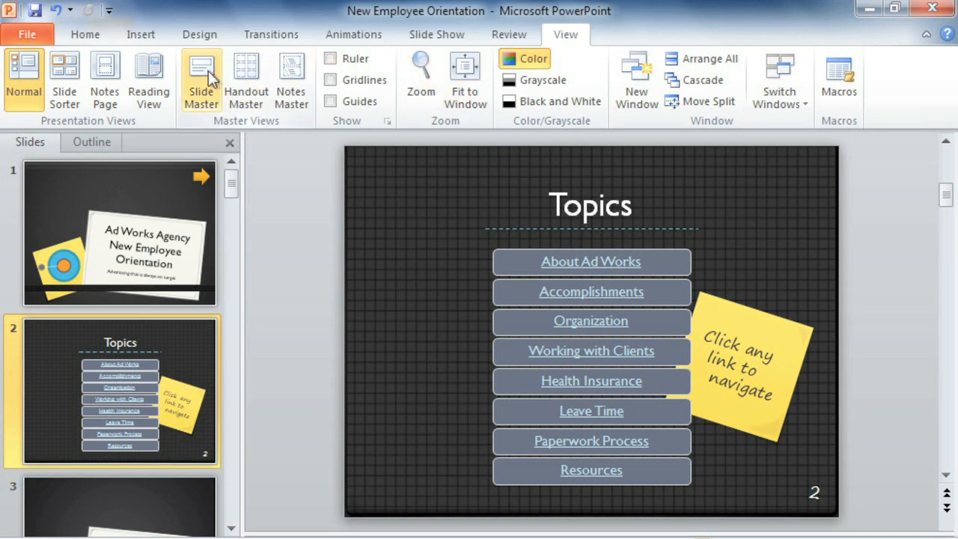
pyautogui.click(200, 72)
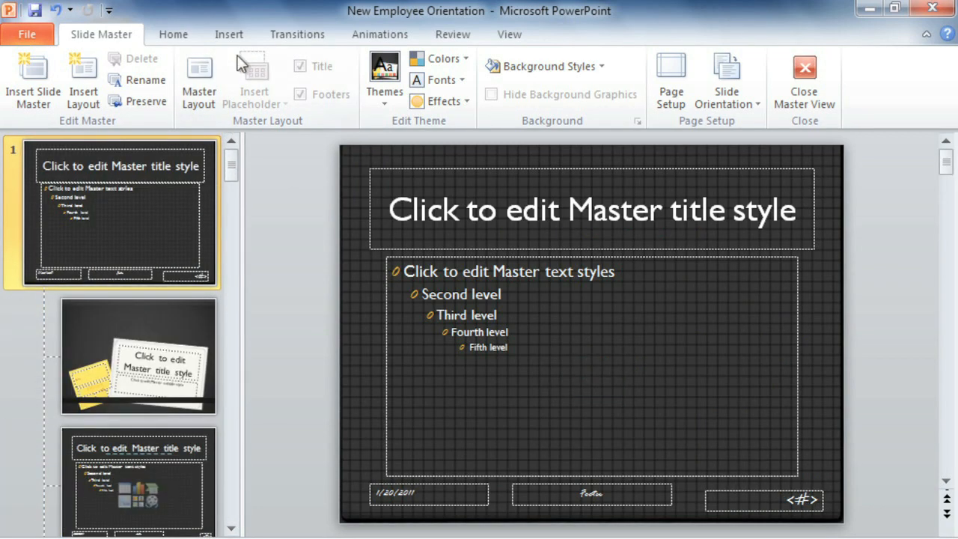
# Place an Action Button: Home from the Shapes gallery at the slide master's top-left.
pyautogui.click(229, 33)
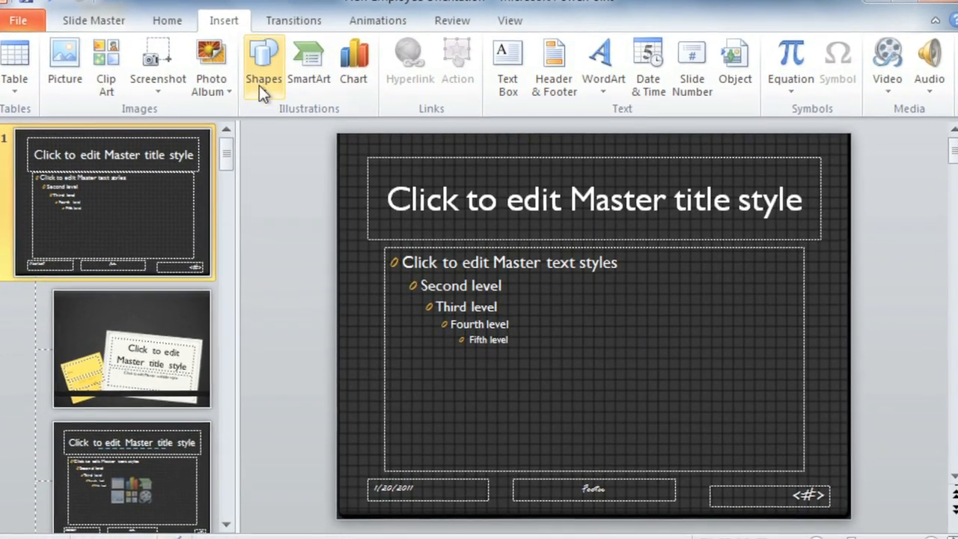
pyautogui.click(263, 60)
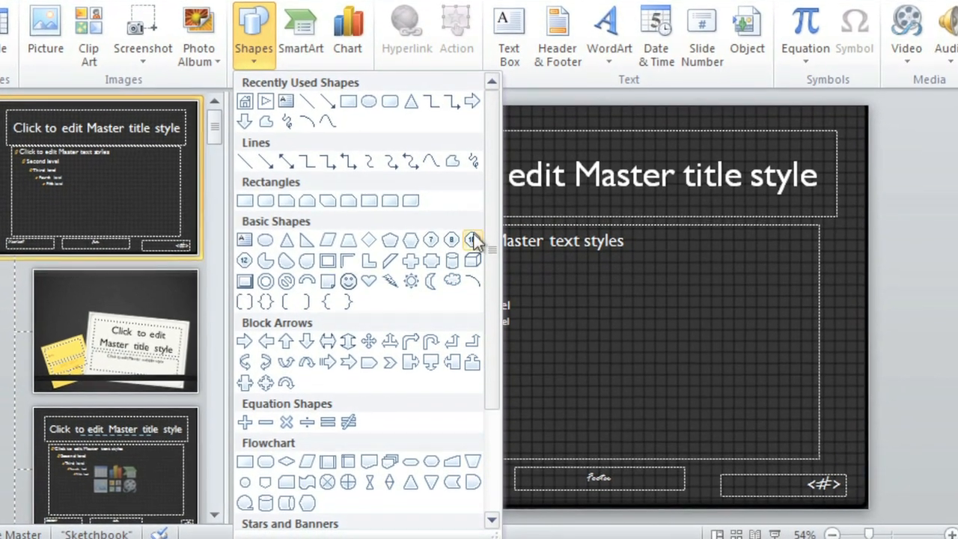
pyautogui.scroll(-3)
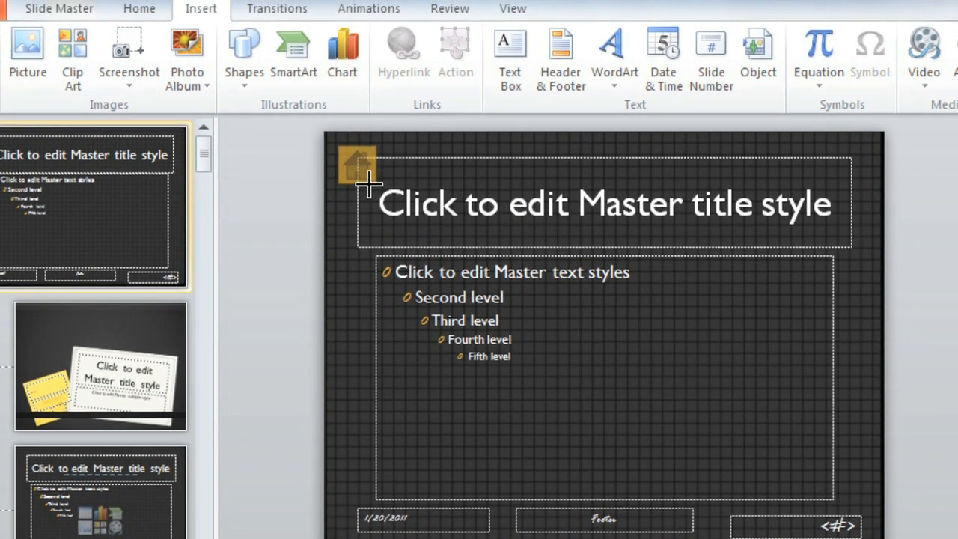
pyautogui.click(455, 54)
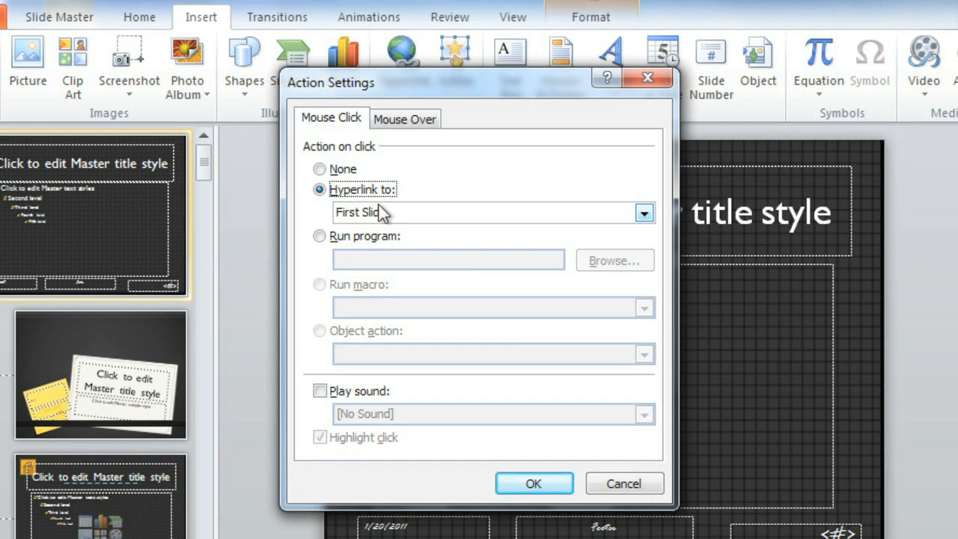
# Set the Home button's hyperlink to slide '2. Topics' and apply it.
pyautogui.click(644, 213)
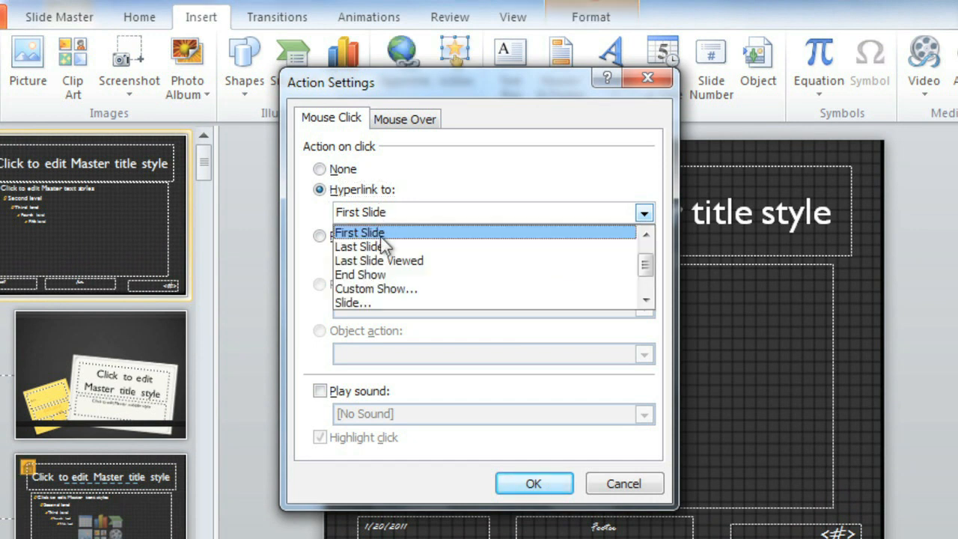
pyautogui.click(353, 302)
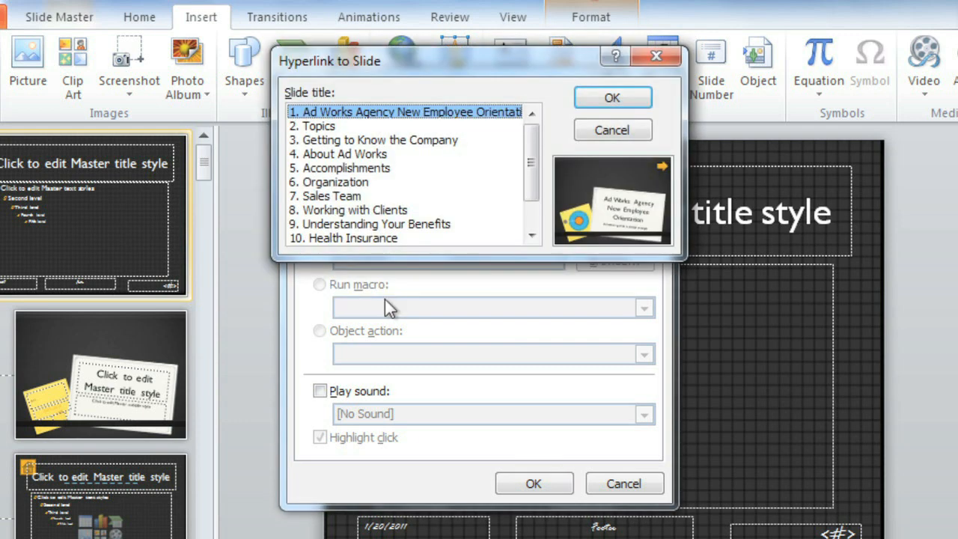
pyautogui.moveTo(326, 135)
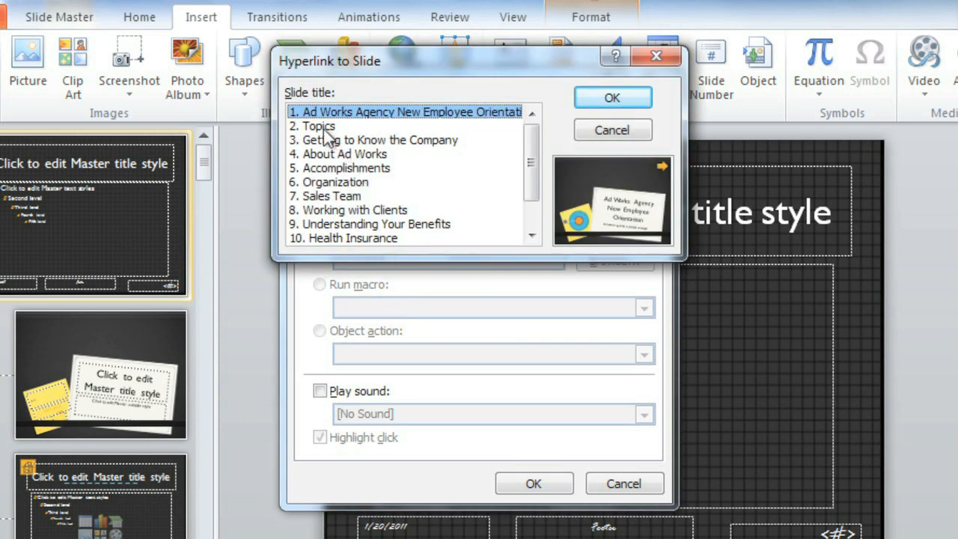
pyautogui.click(324, 125)
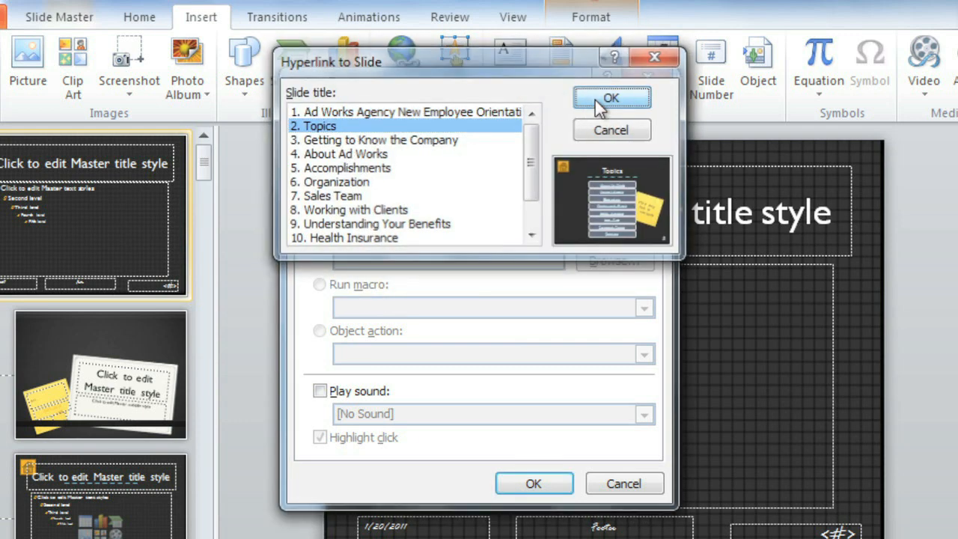
pyautogui.click(611, 99)
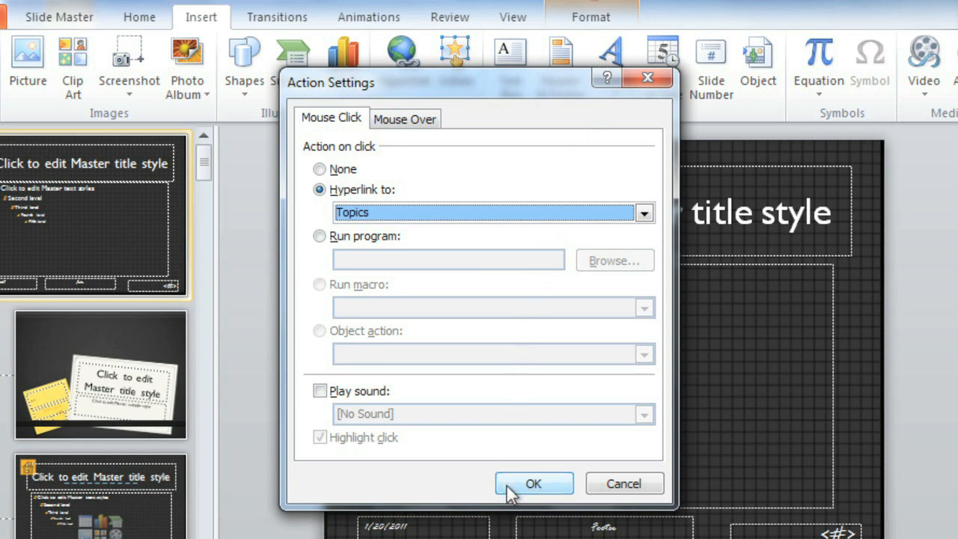
pyautogui.click(533, 482)
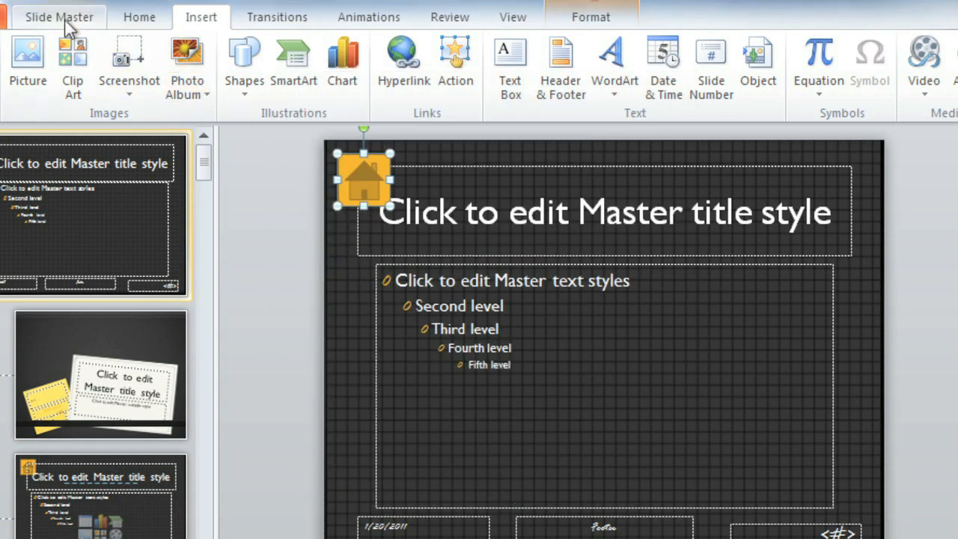
# Return to the Slide Master ribbon to close master view.
pyautogui.click(57, 16)
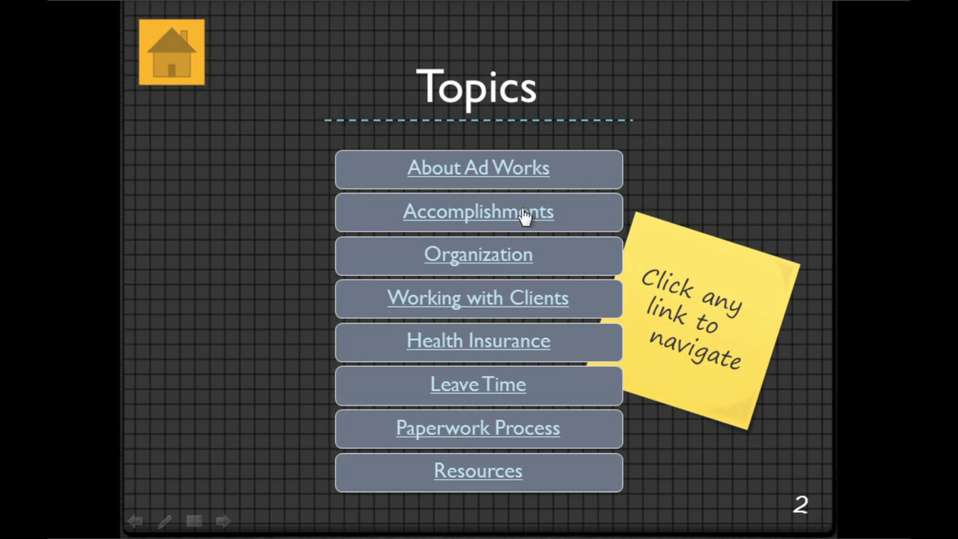
# In the slide show, follow the Accomplishments link, then use the Home button to return to Topics.
pyautogui.click(478, 213)
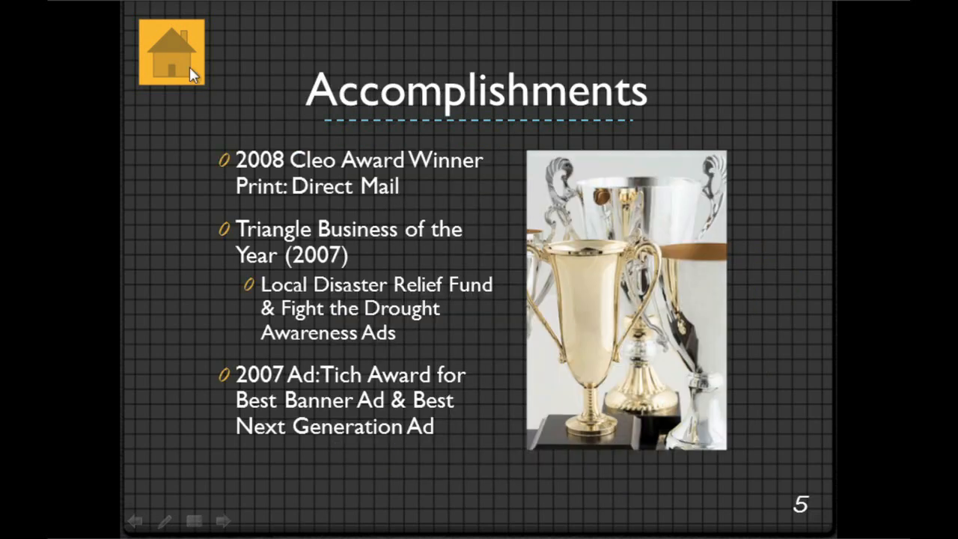
pyautogui.click(170, 50)
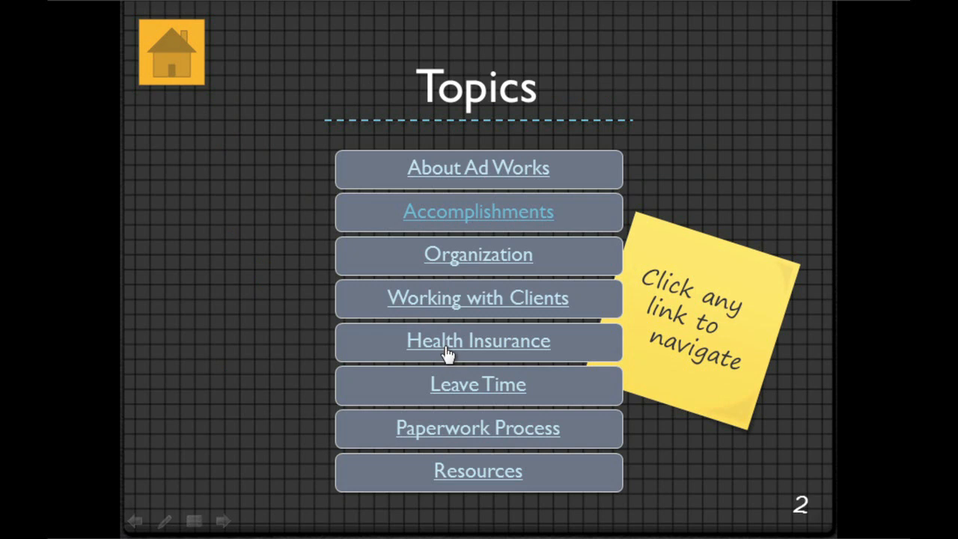